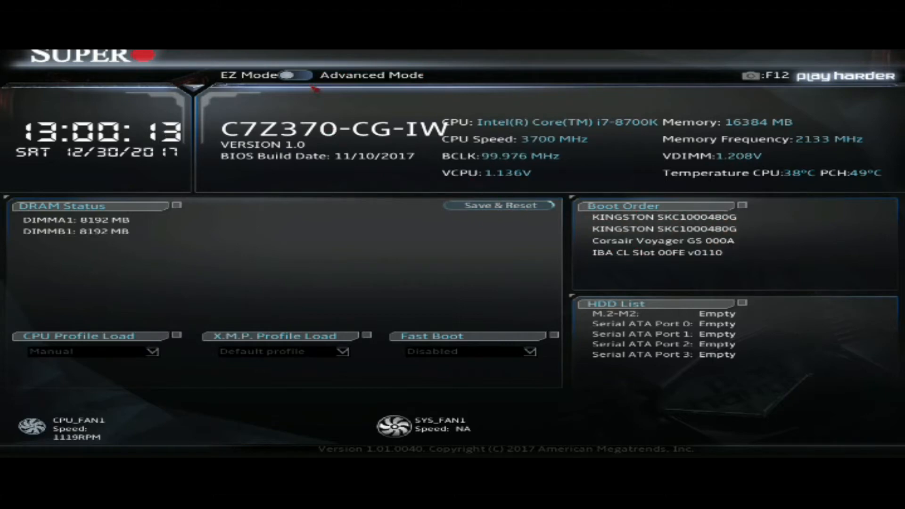
Switch from EZ Mode to Advanced Mode and show the Advanced configuration pages
click(296, 75)
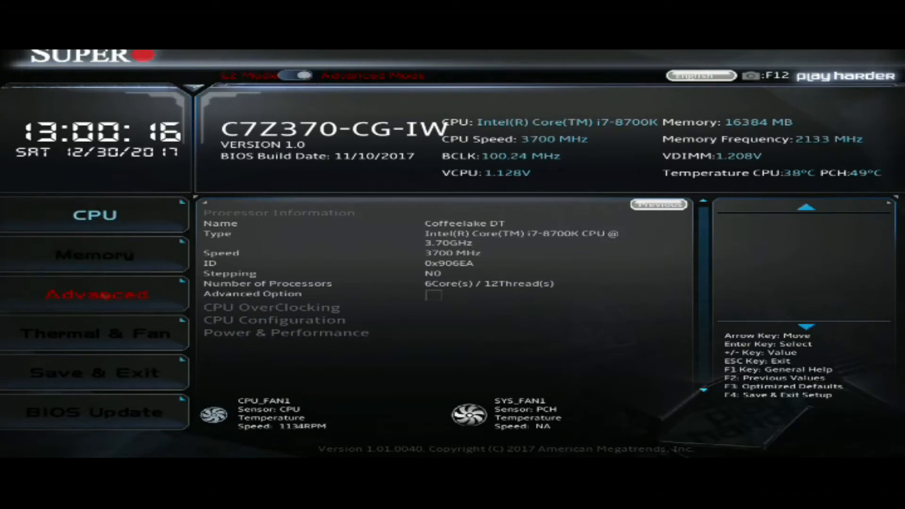
click(96, 293)
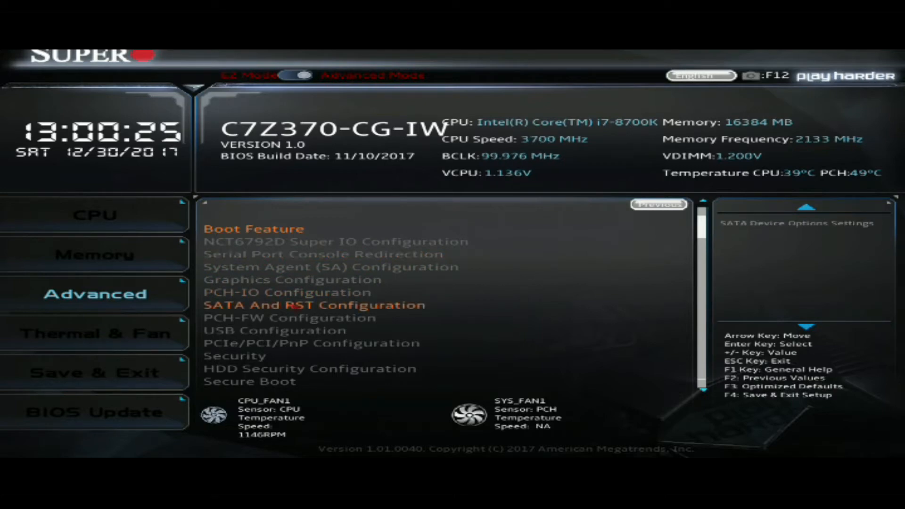
Set SATA Mode Selection to Intel RST Premium With Intel Optane System Acceleration
click(314, 305)
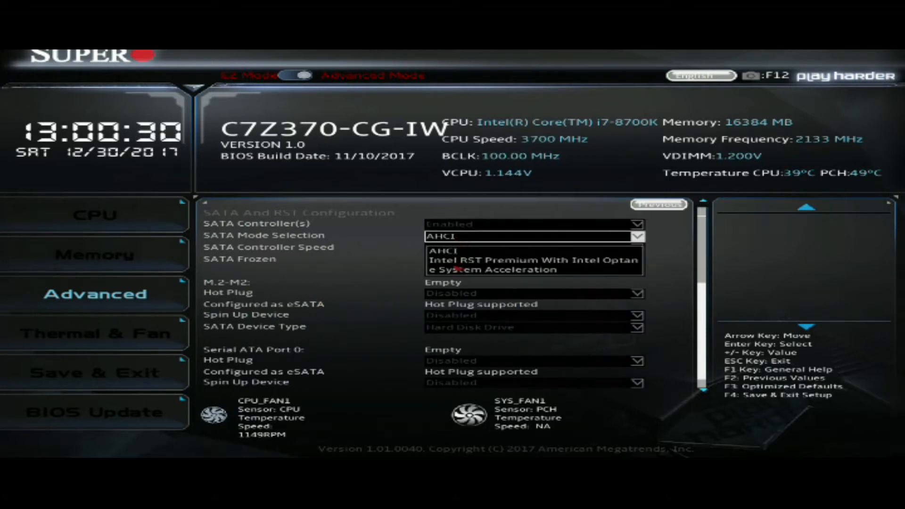
click(531, 264)
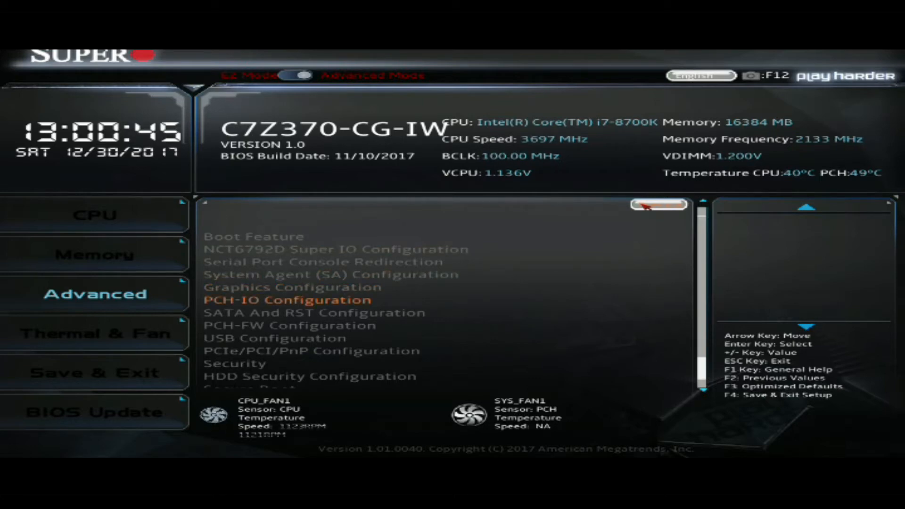
In PCIe/PCI/PnP Configuration, set CPU SLOT7, M.2-M1, M.2-M2 and M.2-E1 option ROMs to EFI
key(Down)
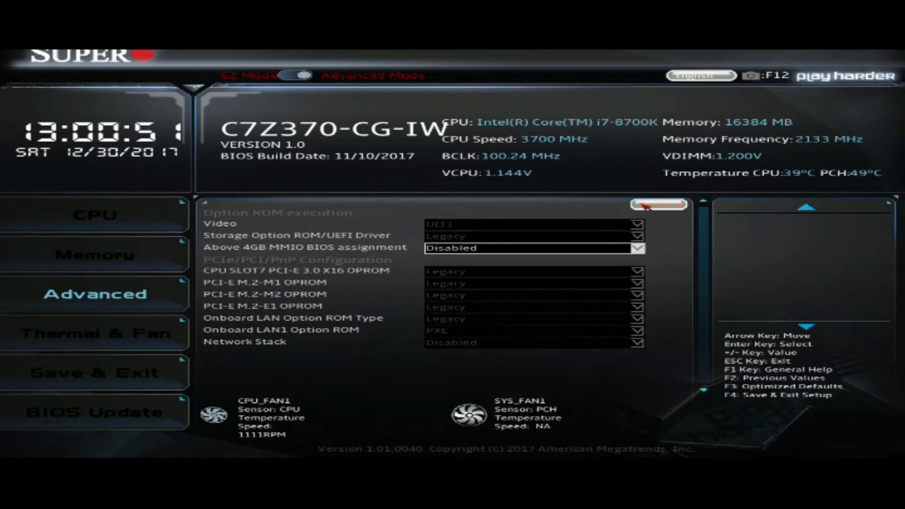
click(531, 270)
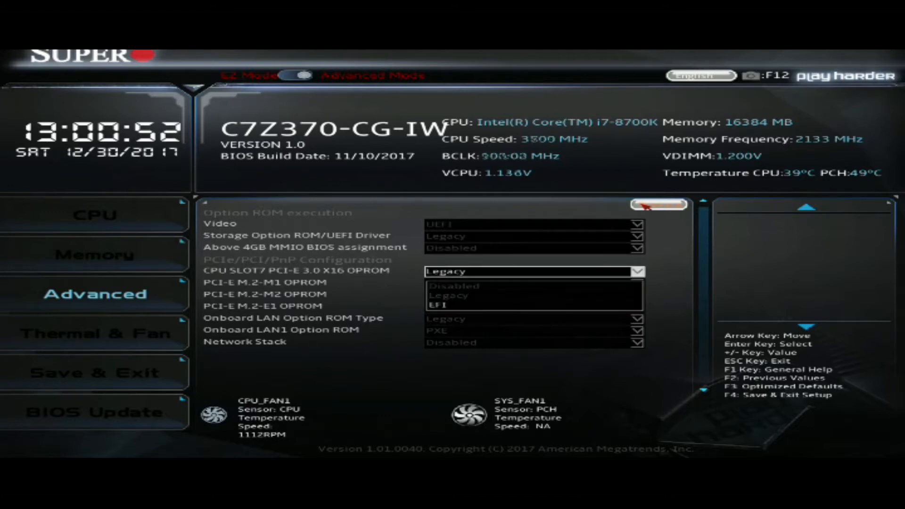
click(440, 306)
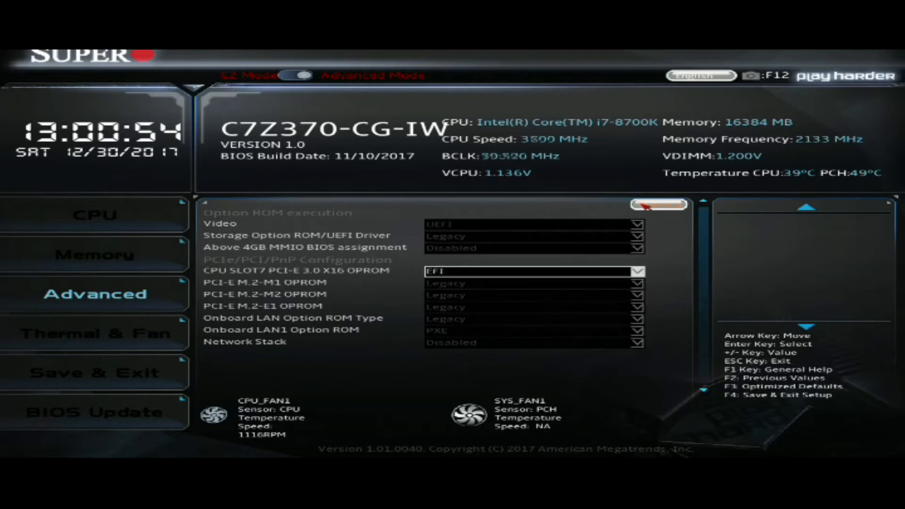
key(Down)
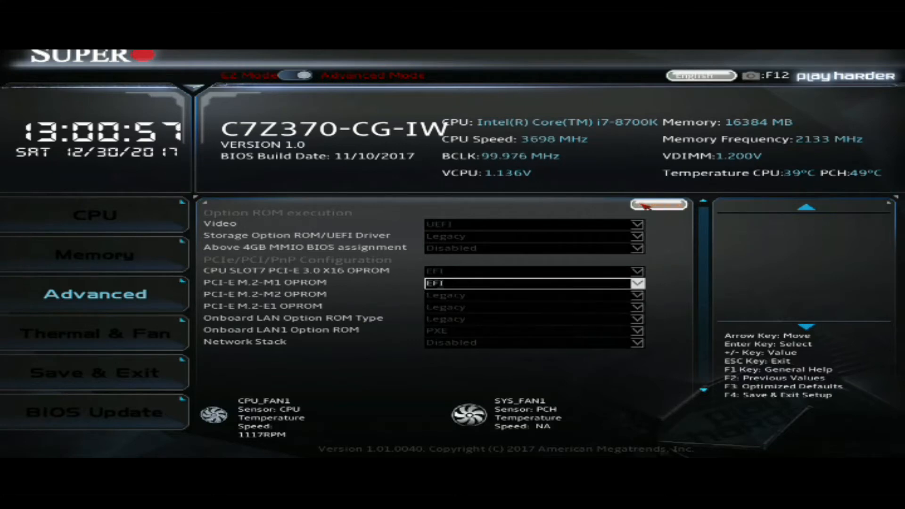
key(Down)
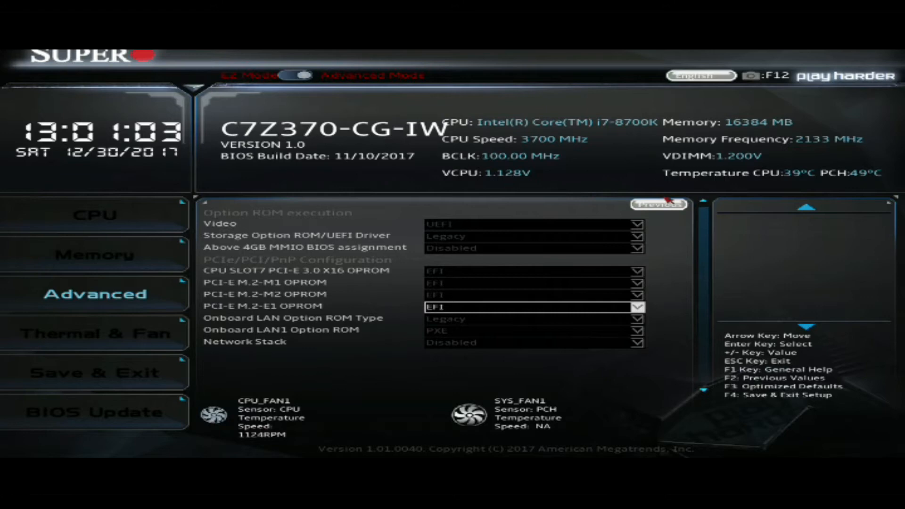
click(659, 204)
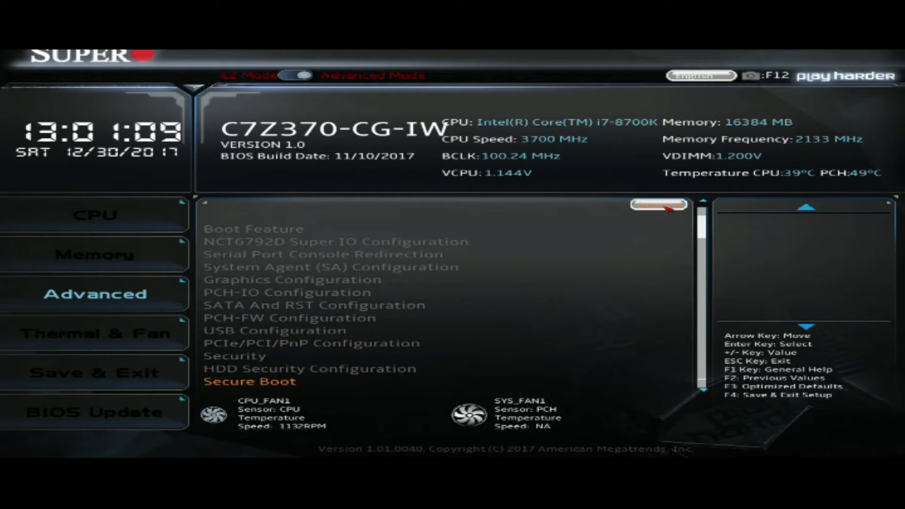
Acknowledge the Secure Boot legacy-video warning, then save the configuration and exit
click(249, 381)
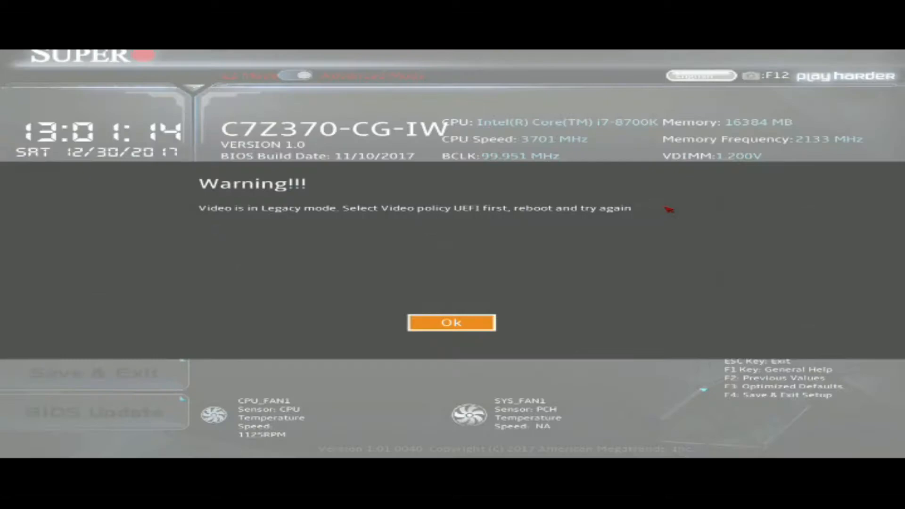
click(451, 322)
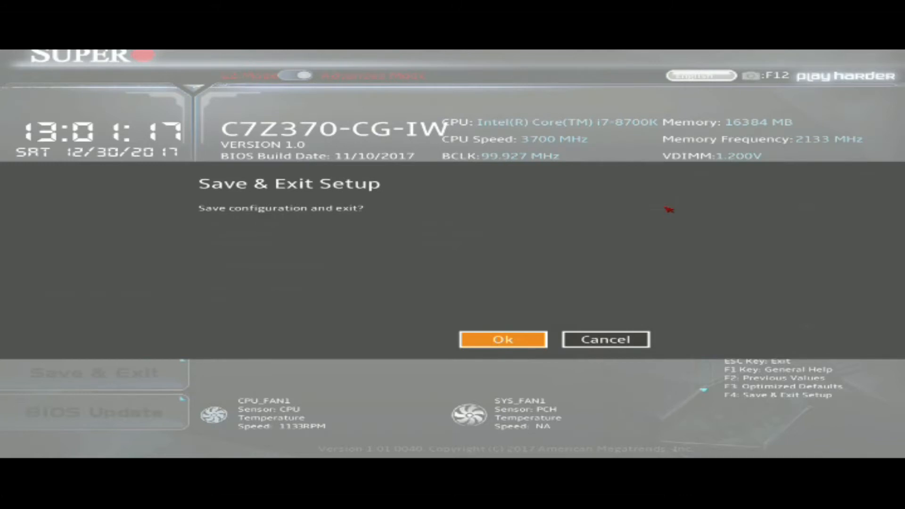
click(503, 339)
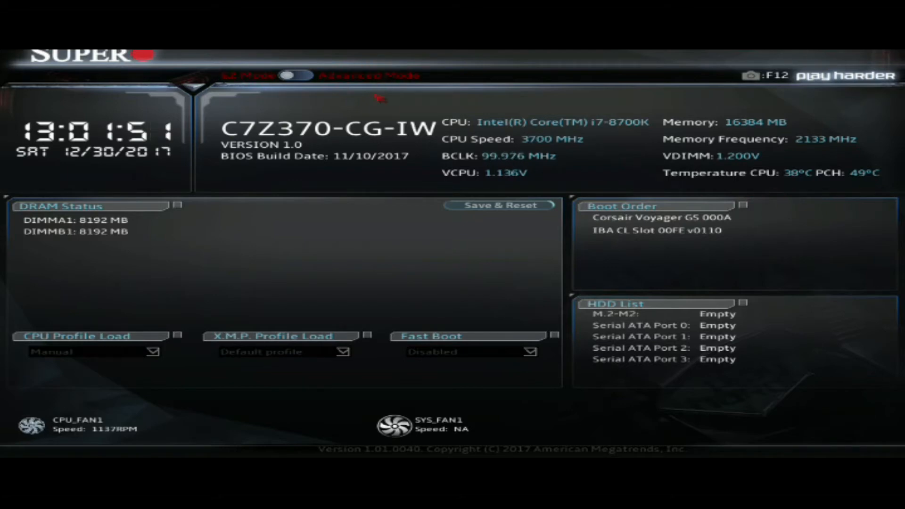
Return to Advanced Mode and review the Boot Feature page under Advanced
click(294, 75)
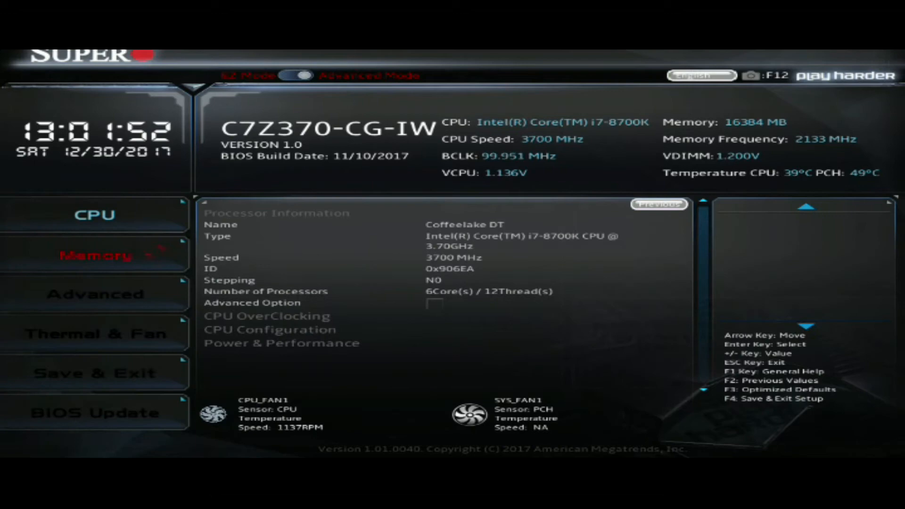
click(95, 294)
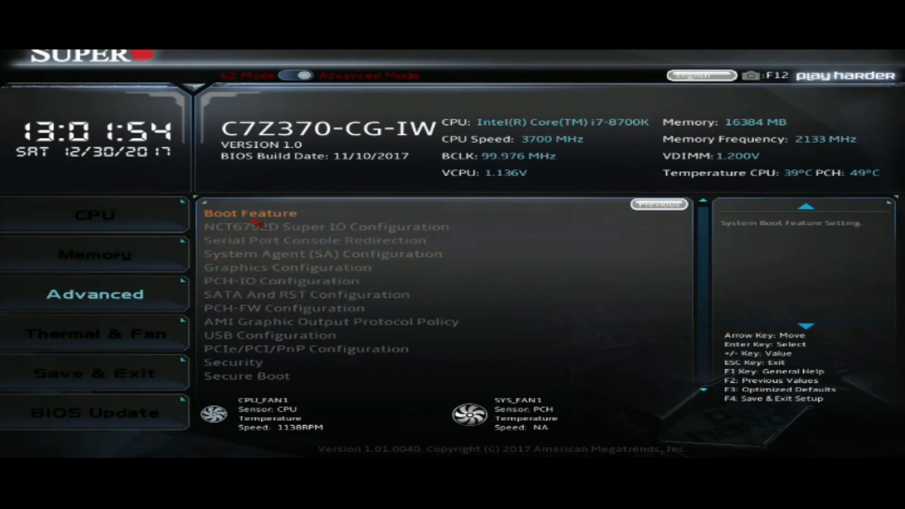
click(250, 212)
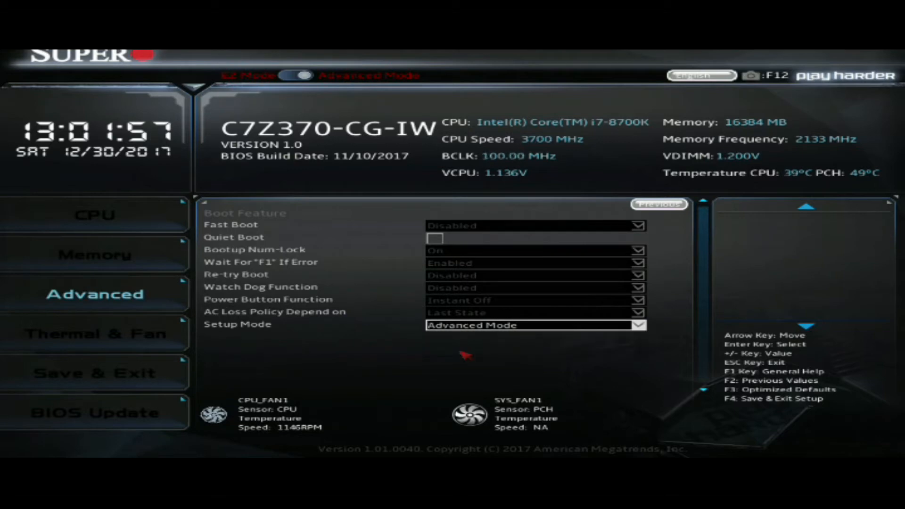
click(95, 293)
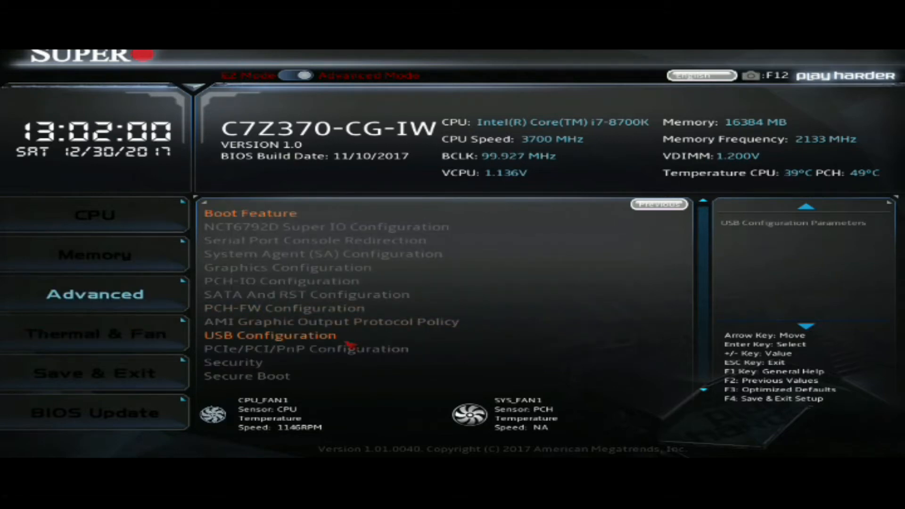
Disable CSM Support in the Secure Boot settings
click(246, 375)
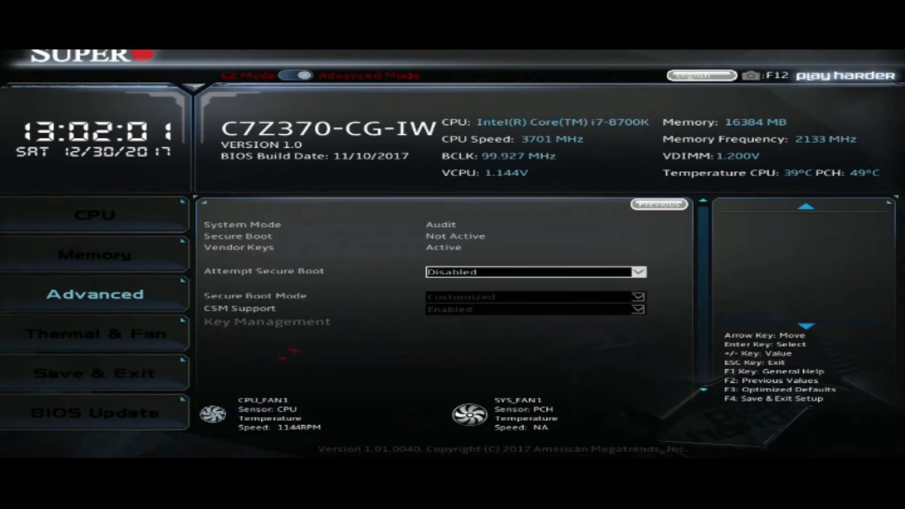
click(534, 309)
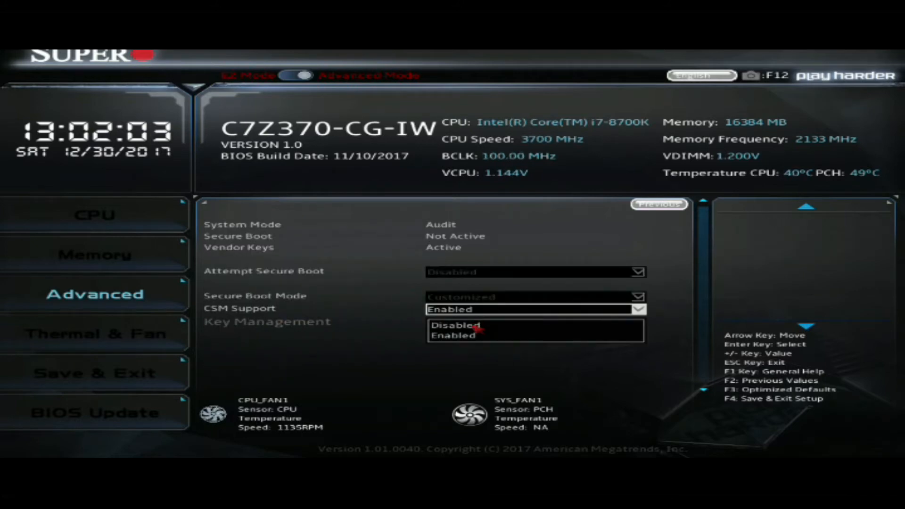
click(454, 325)
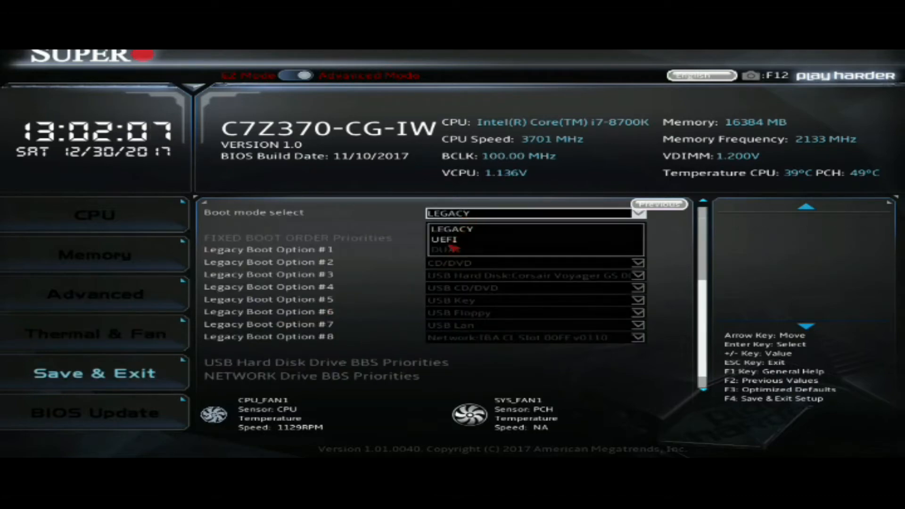
Set Boot mode select to UEFI before saving and rebooting
click(444, 239)
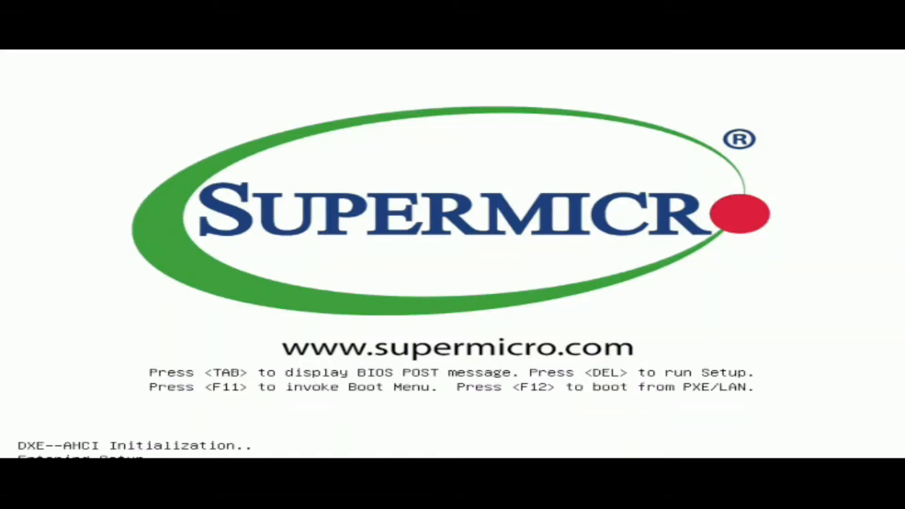
Re-enter BIOS setup and start creating a RAID volume in Intel Rapid Storage Technology
key(delete)
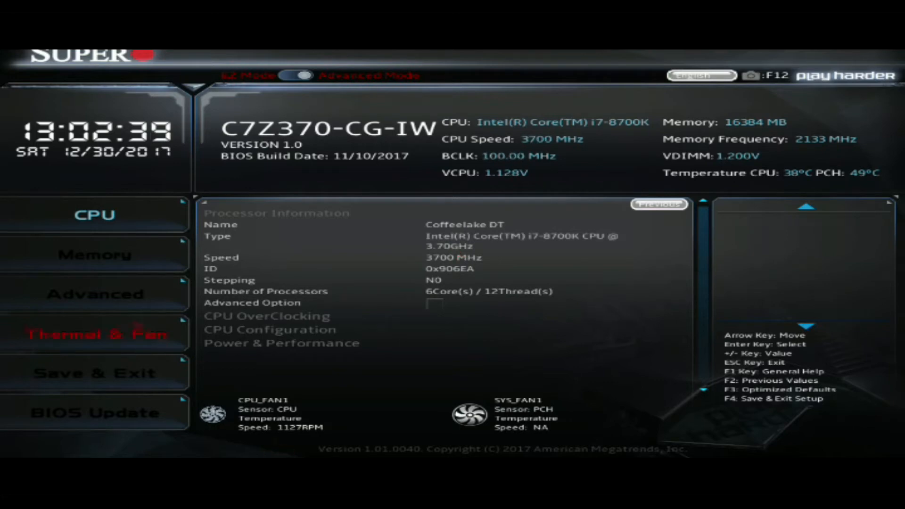
click(95, 293)
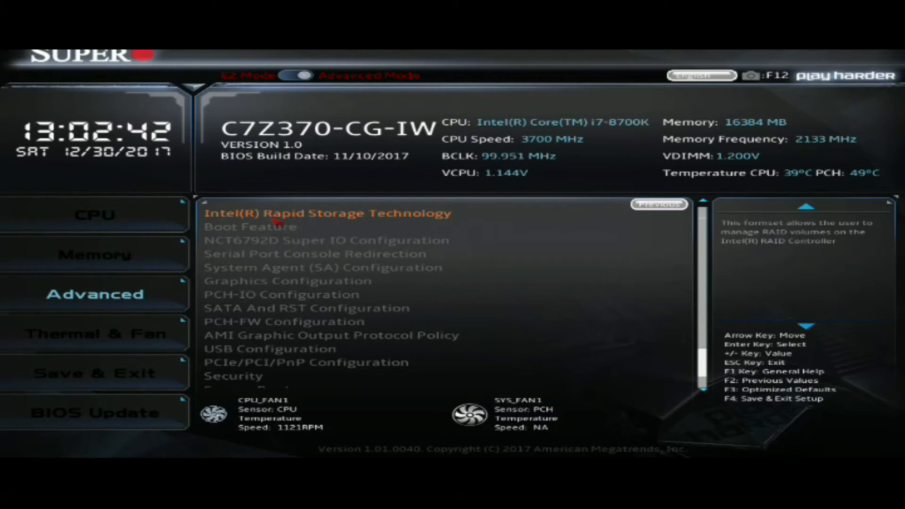
click(326, 213)
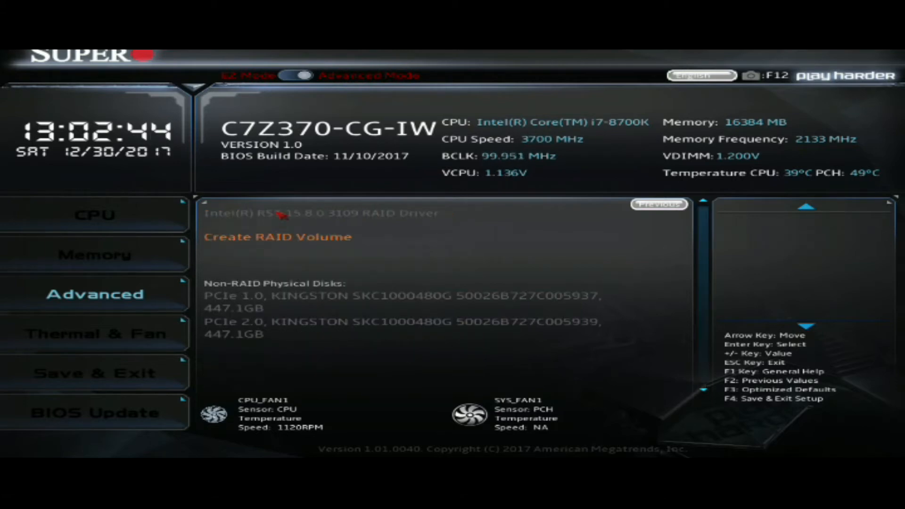
click(277, 236)
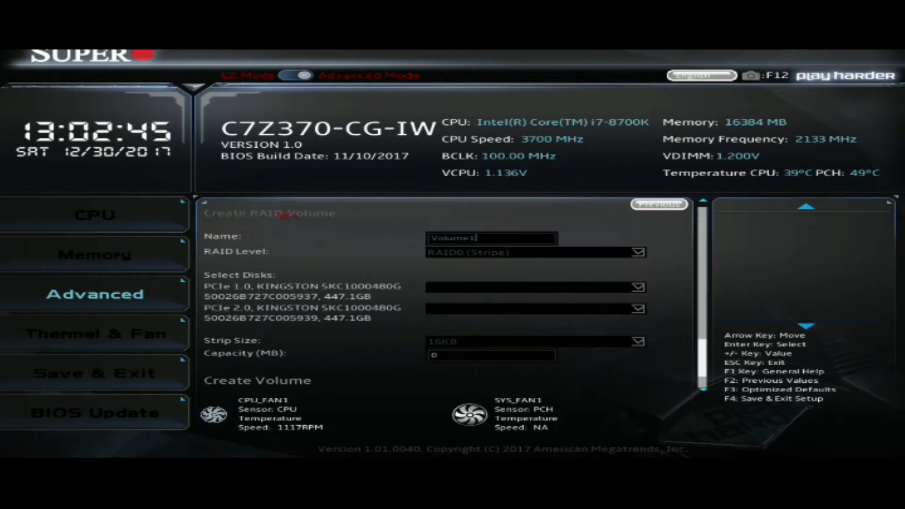
Create Volume1 as RAID0 (Stripe) with 64KB strip size across both Kingston drives
click(534, 252)
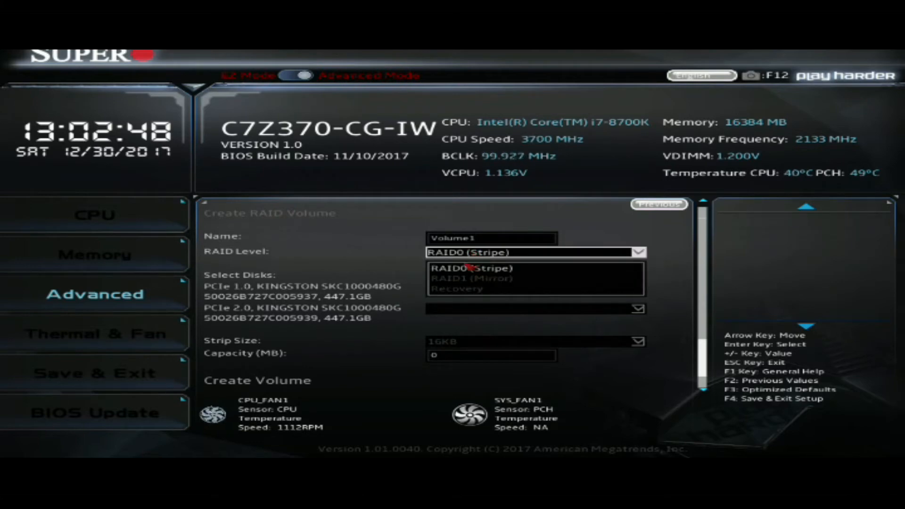
click(467, 268)
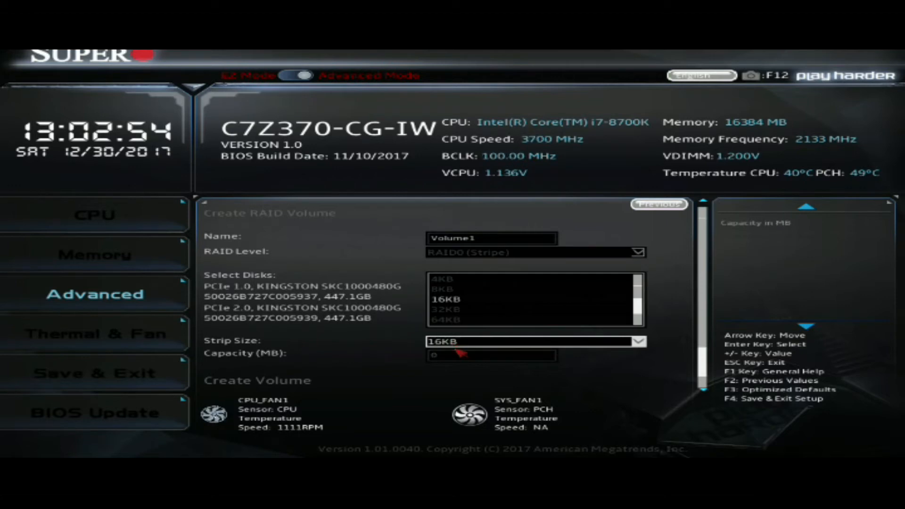
click(444, 319)
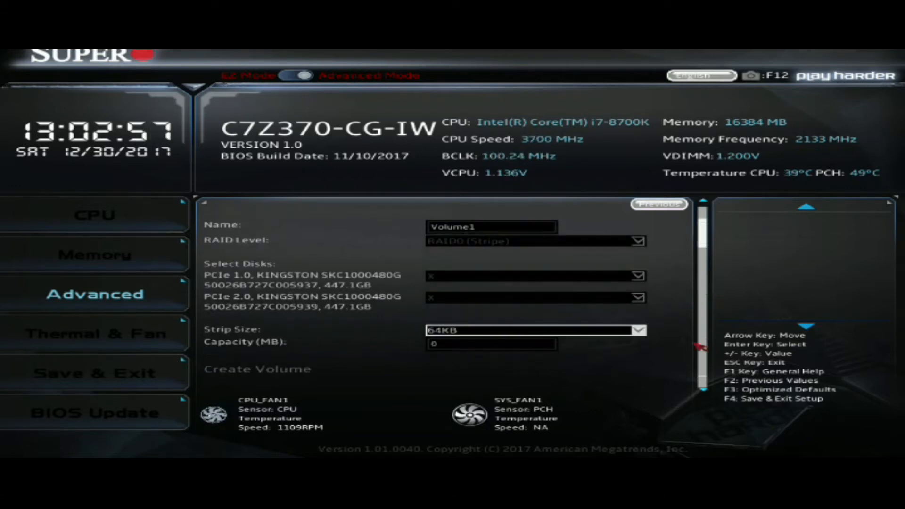
click(257, 369)
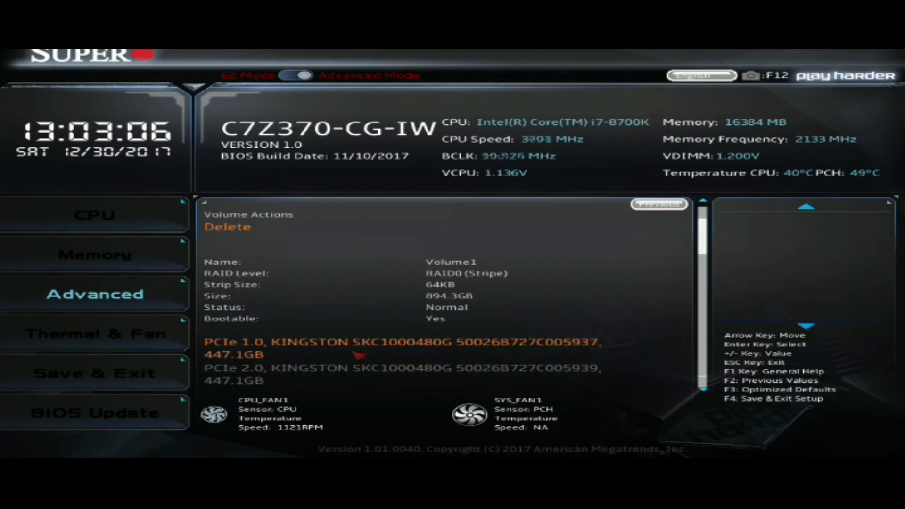
click(658, 204)
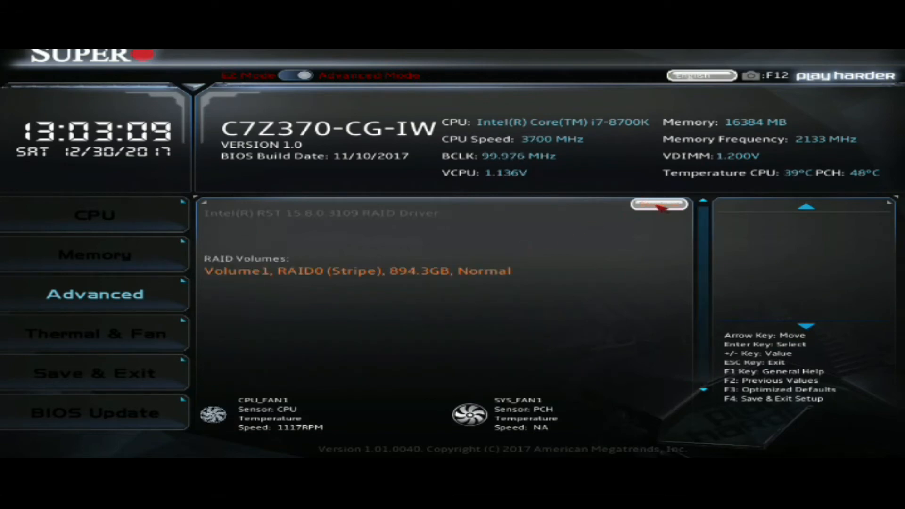
click(659, 205)
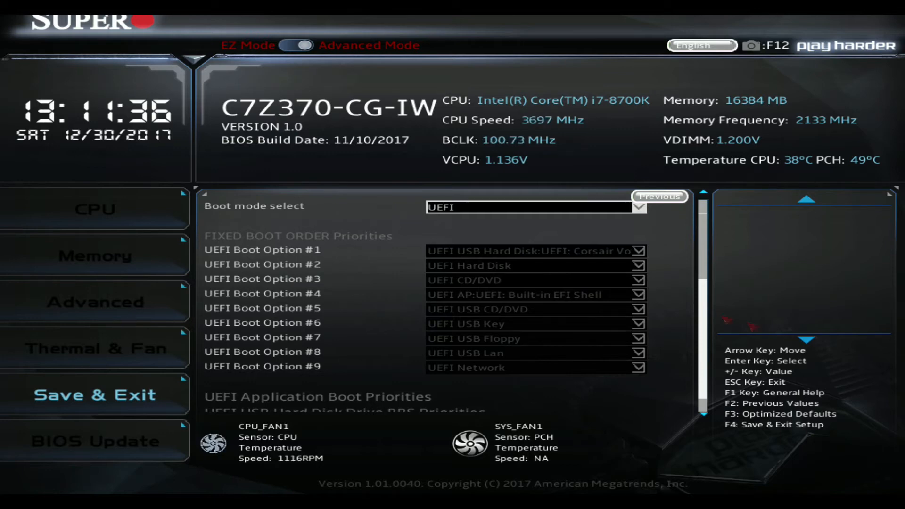
Make the Corsair USB drive UEFI Boot Option #2 after the hard disk, then save and exit
click(637, 249)
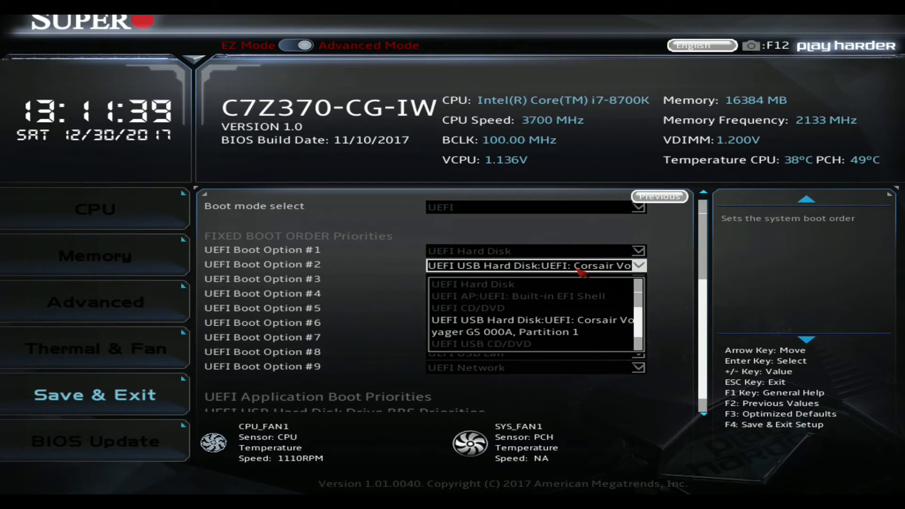
click(527, 324)
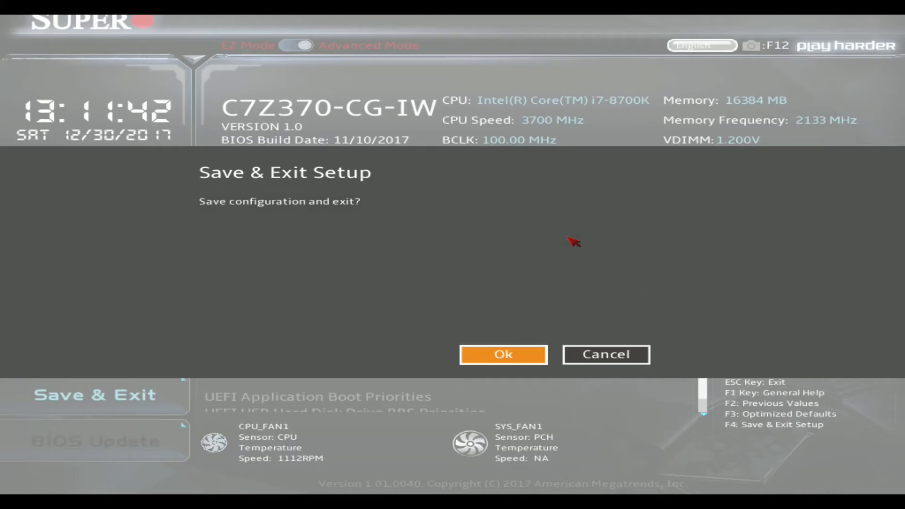
click(502, 354)
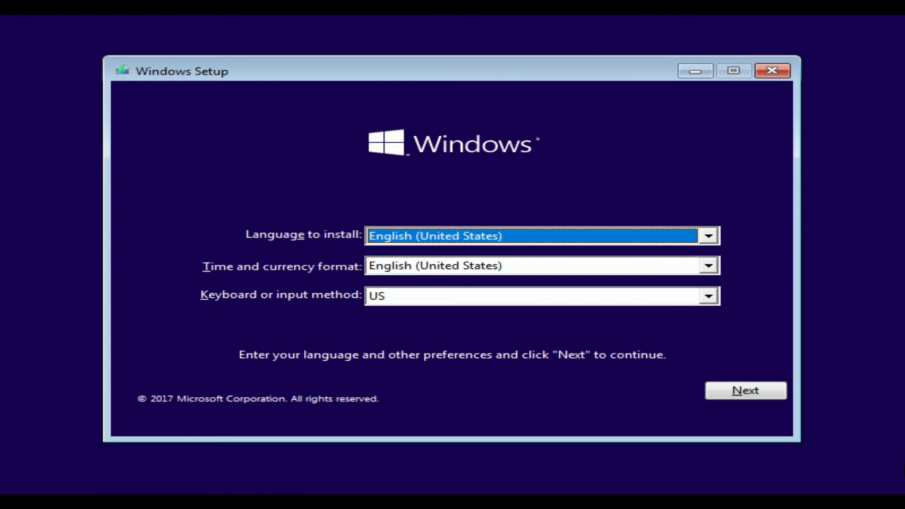
Keep English (United States) with US keyboard and begin the Windows installation
click(744, 390)
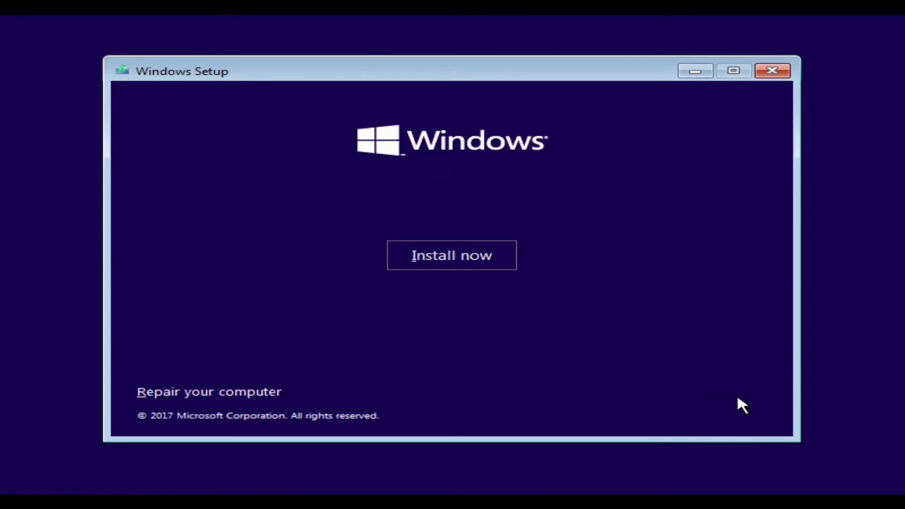
click(452, 255)
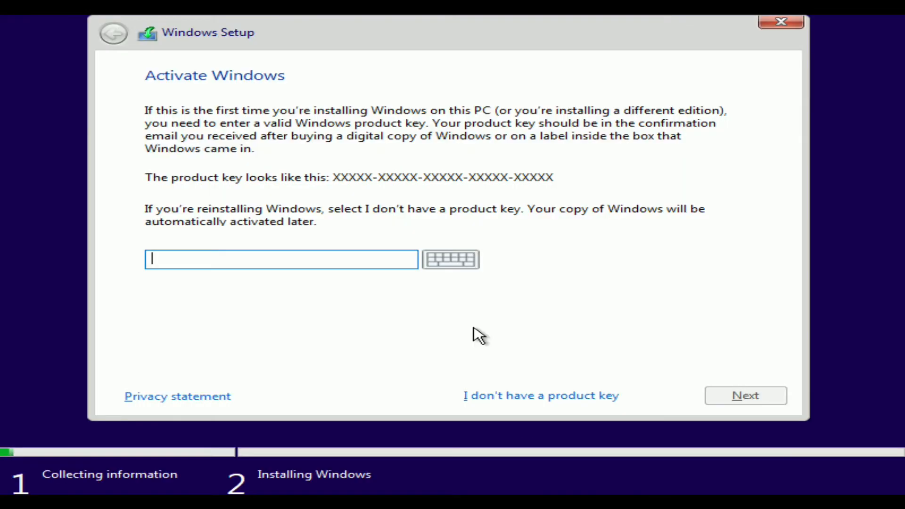
Skip the product key and choose Windows 10 Pro as the edition to install
click(540, 395)
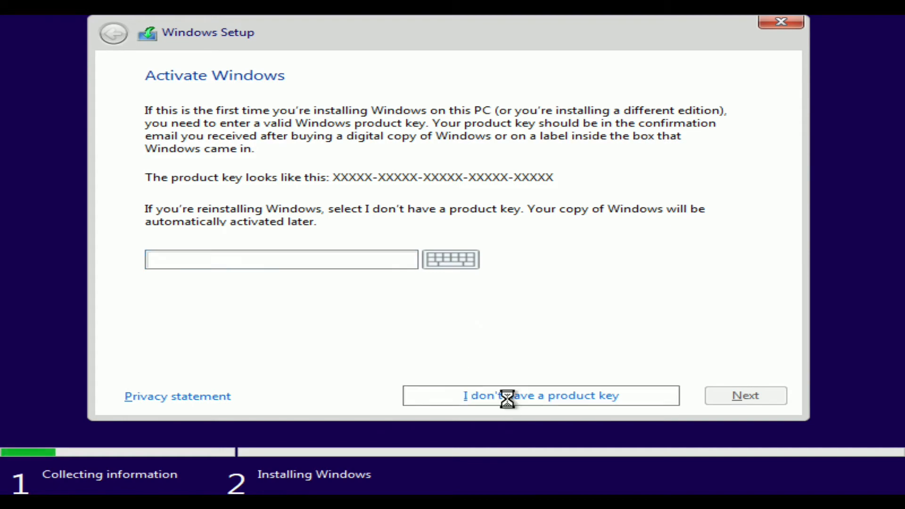
click(540, 395)
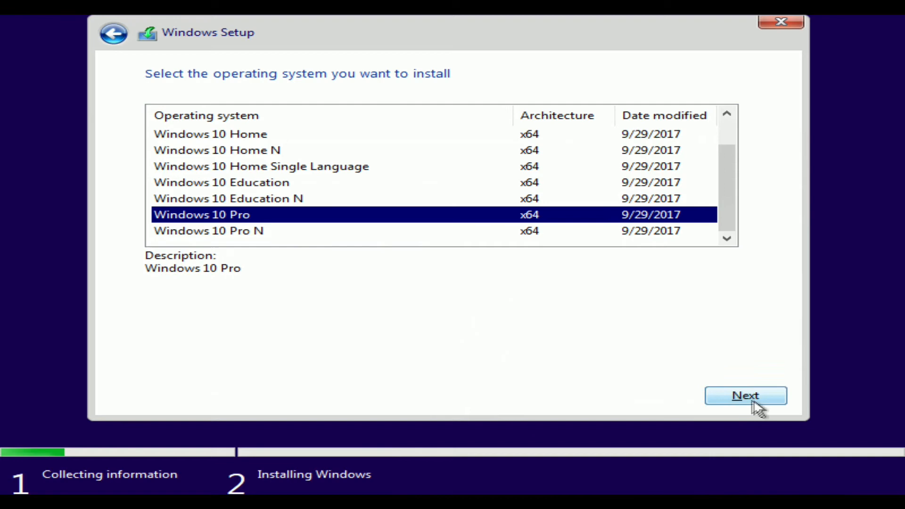
click(745, 395)
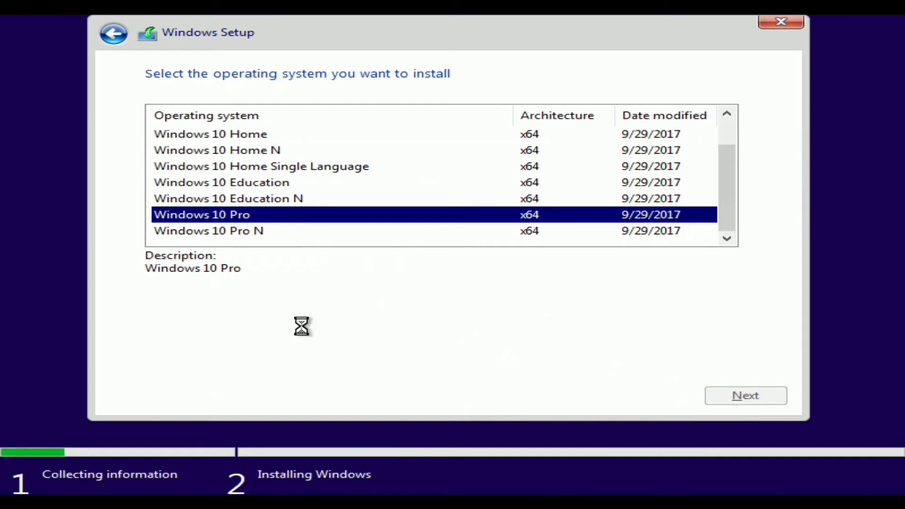
Accept the license terms and continue toward the install-location choice
click(745, 396)
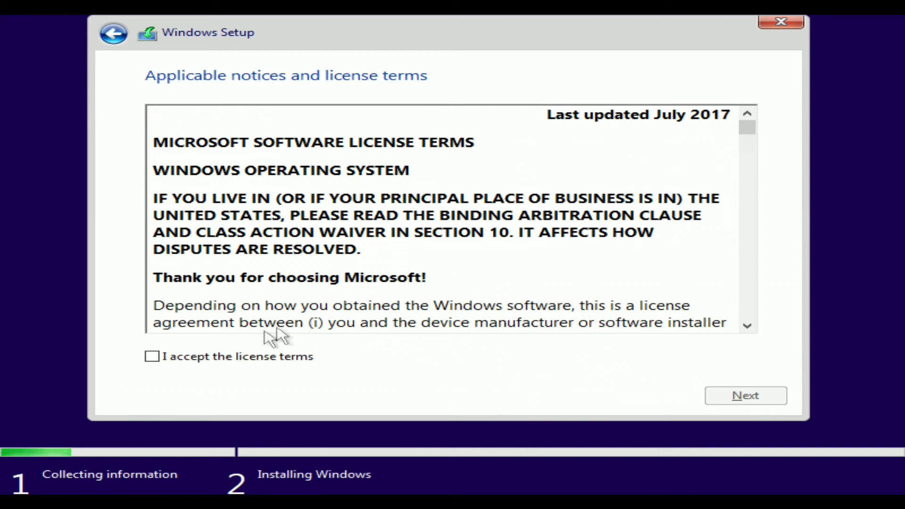
click(152, 356)
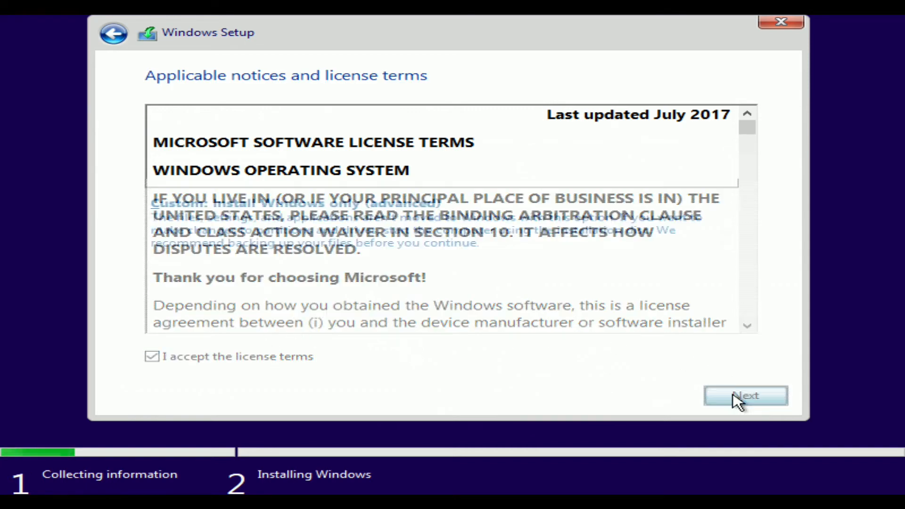
click(745, 395)
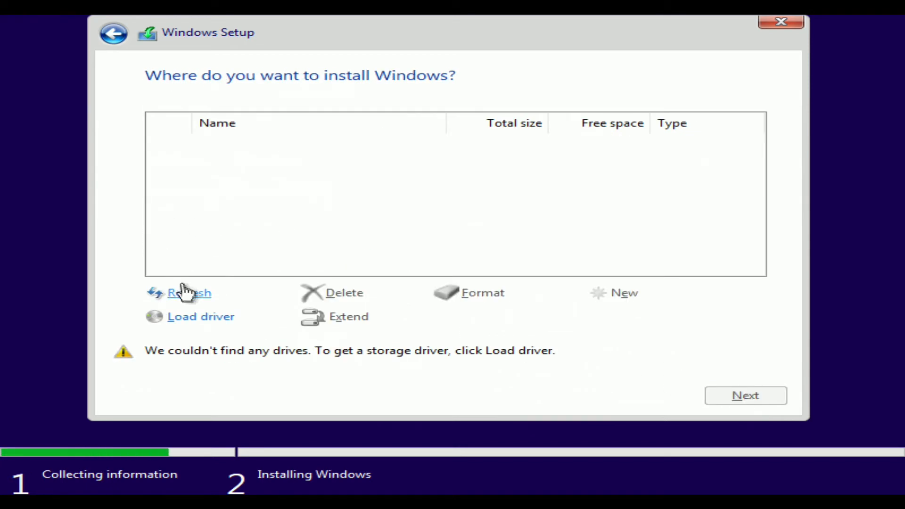
Load the Intel RST Premium Controller driver from the f6flpy-x64 folder so the 894.3 GB drive appears
click(200, 317)
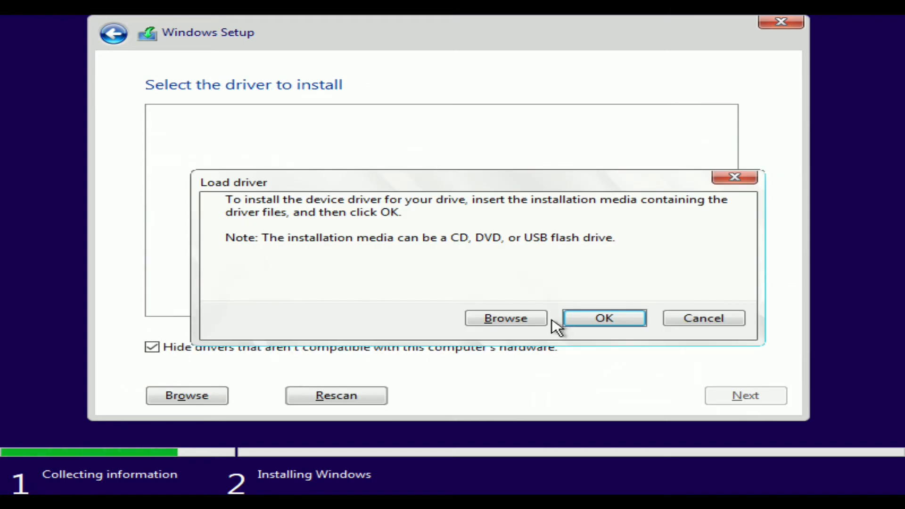
click(504, 318)
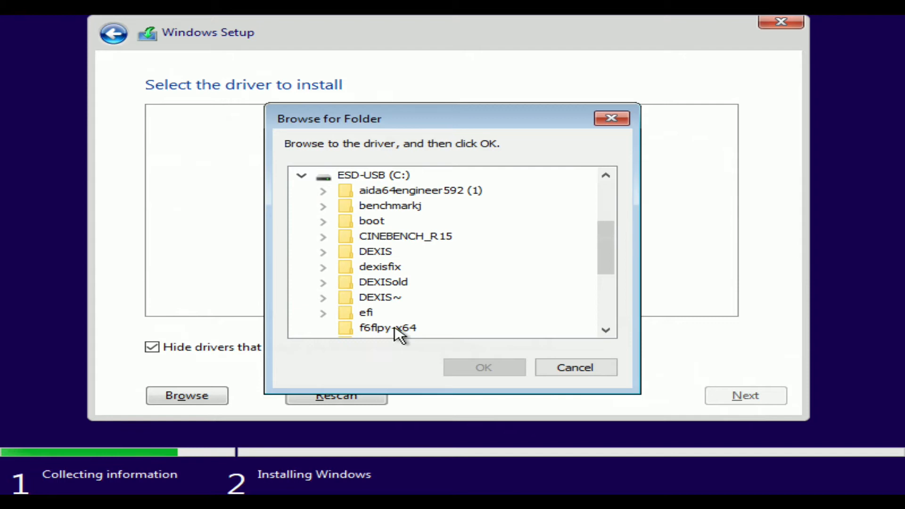
click(483, 367)
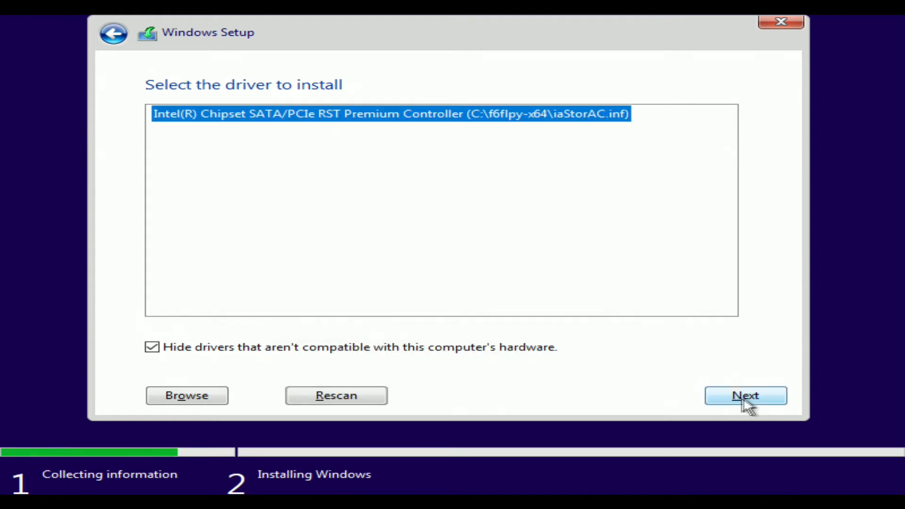
click(744, 395)
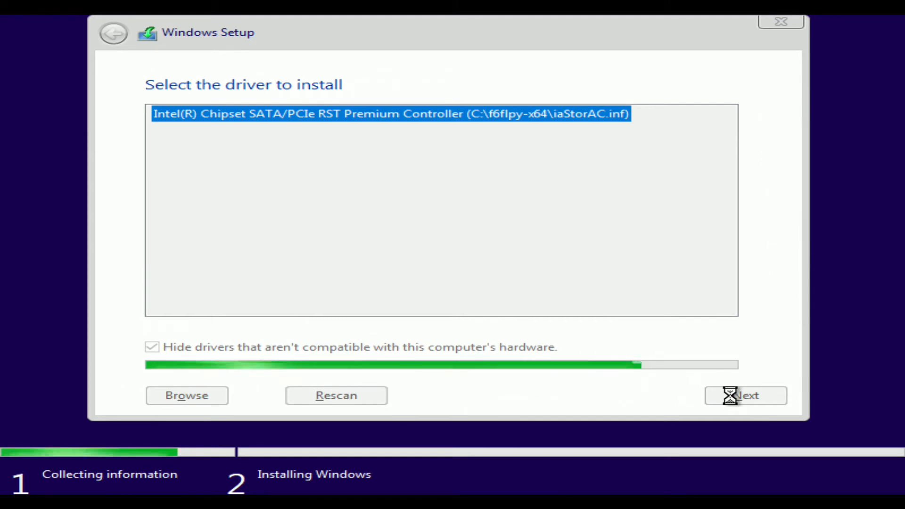
click(745, 395)
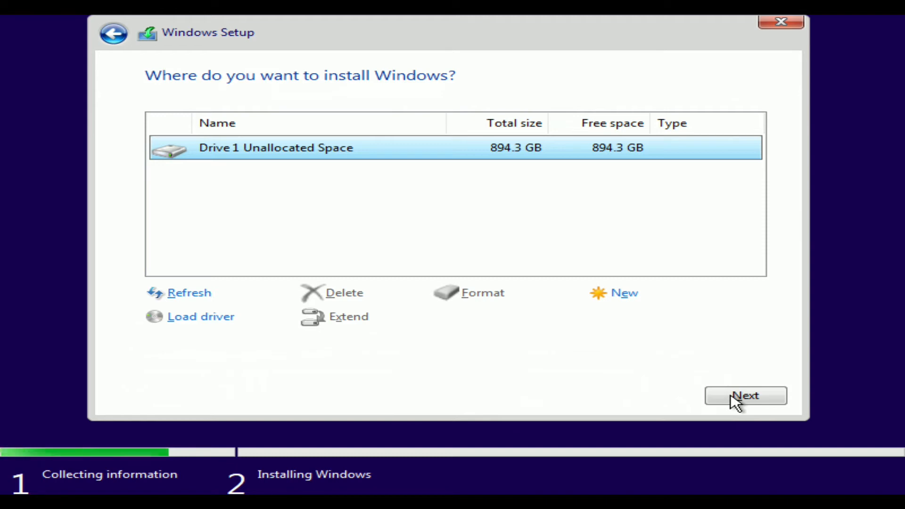
Install Windows onto Drive 1's 894.3 GB unallocated space and let setup run to the restart prompt
click(745, 395)
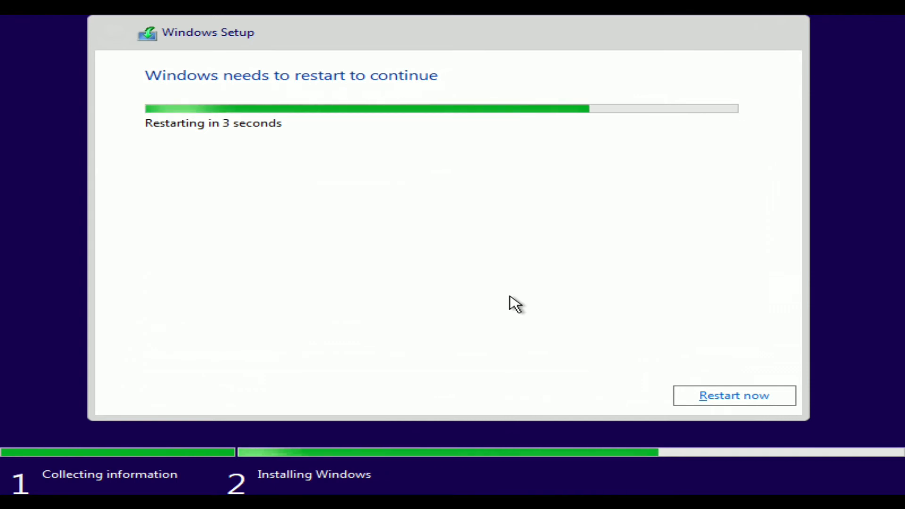
mouse_move(545, 491)
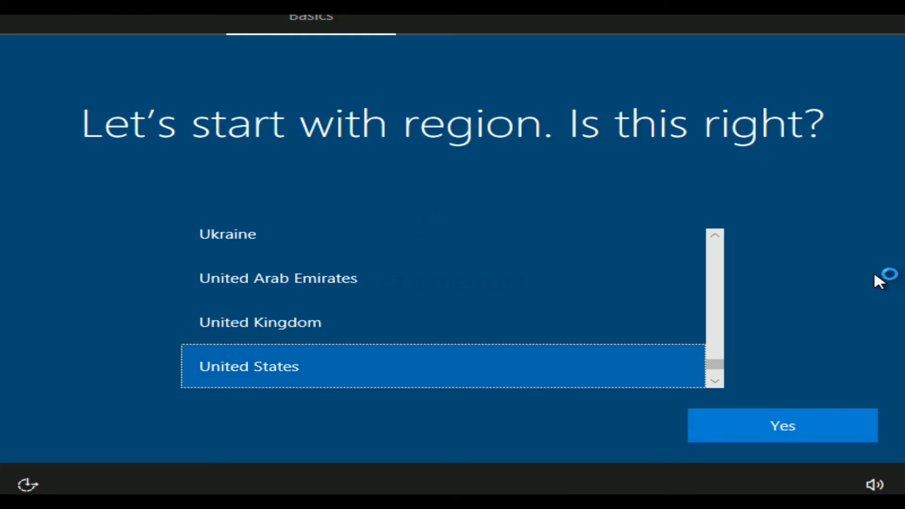
Confirm United States region, continue past the account name, and accept the privacy settings
click(781, 425)
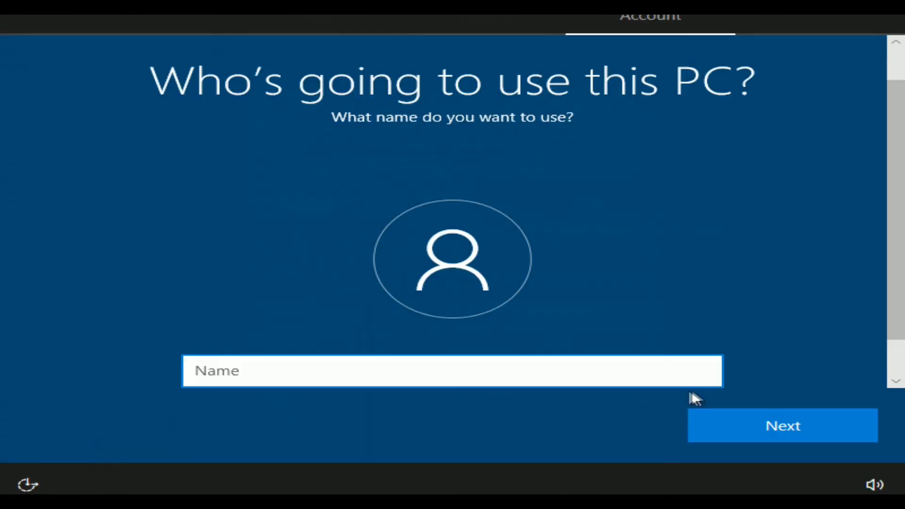
click(782, 425)
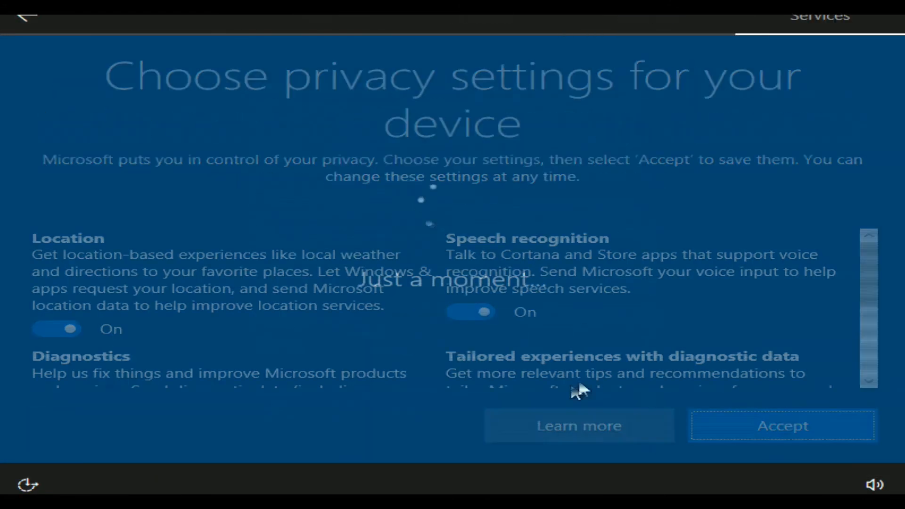
click(782, 425)
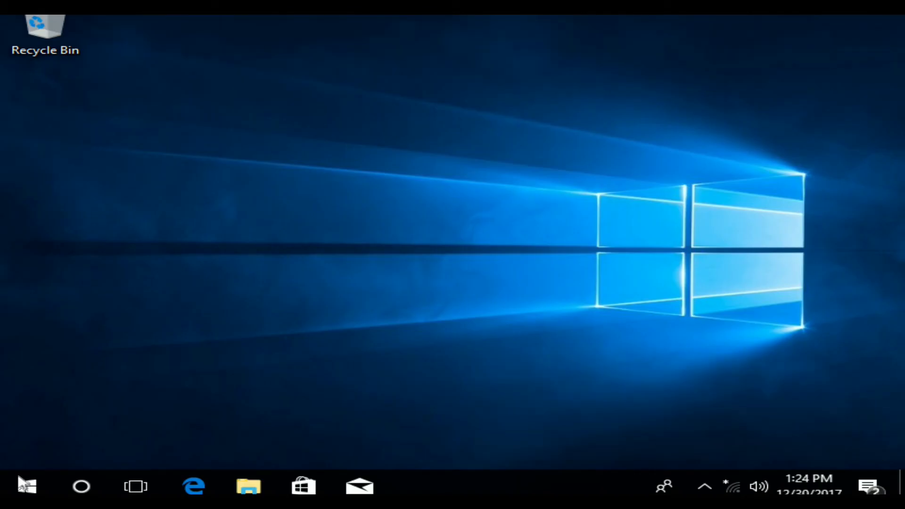
click(248, 485)
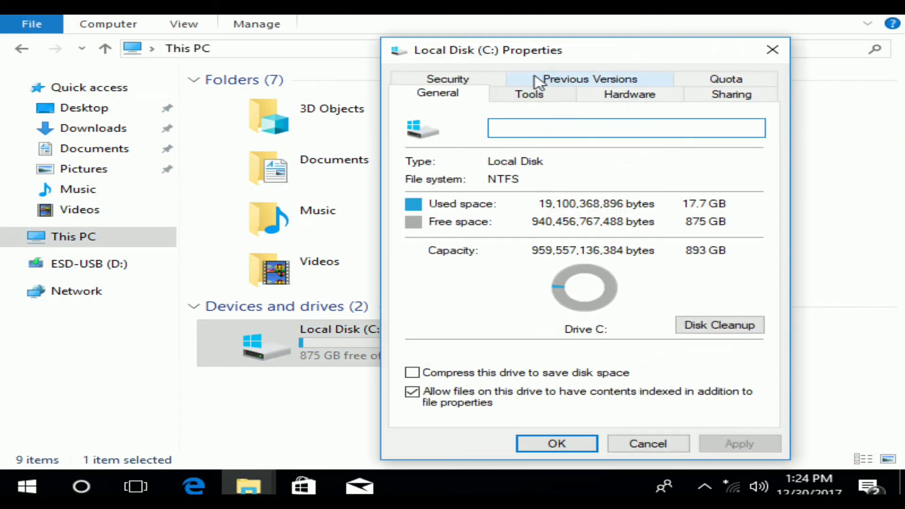
click(628, 93)
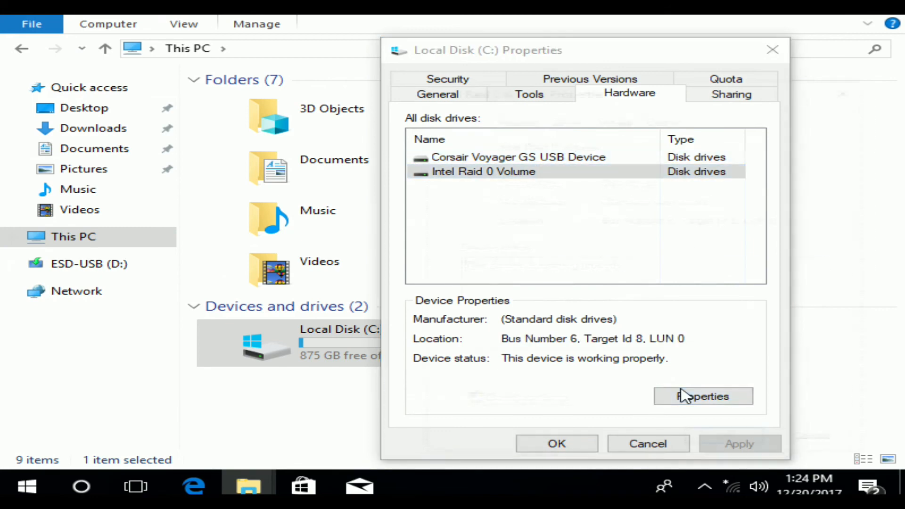
click(702, 396)
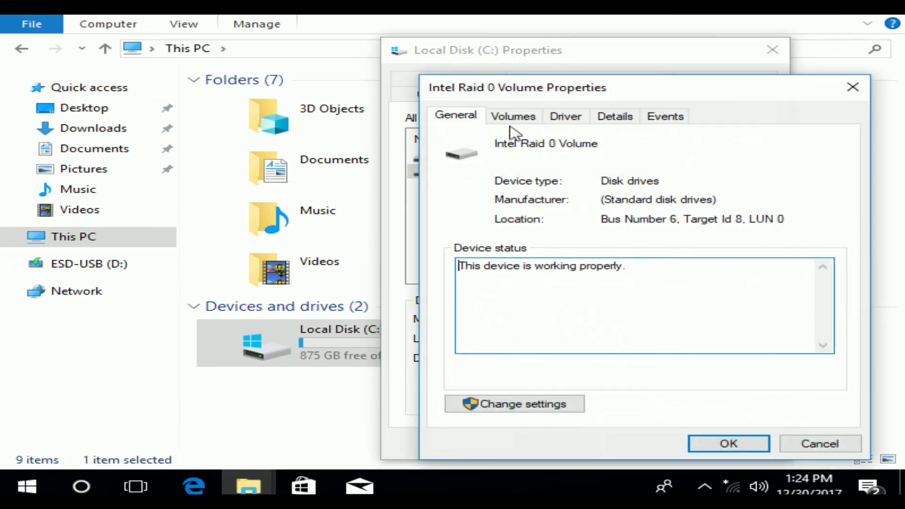
click(512, 116)
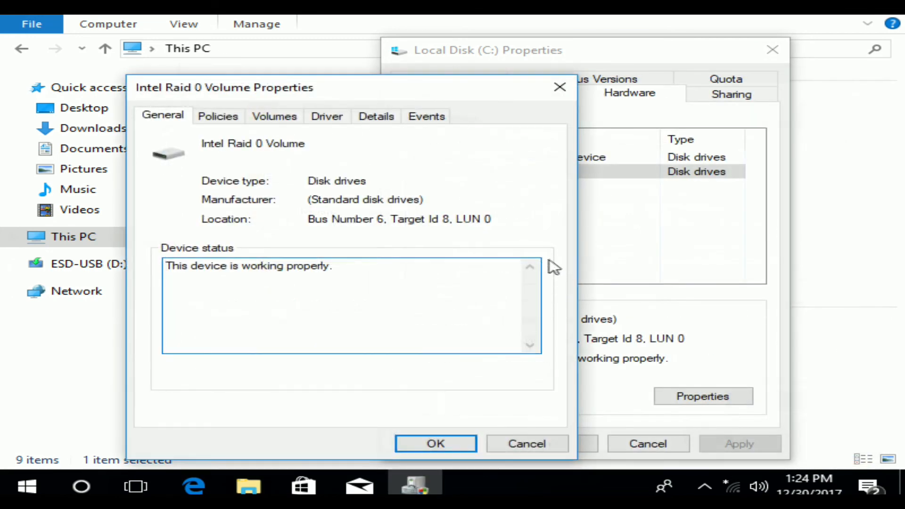
mouse_move(357, 124)
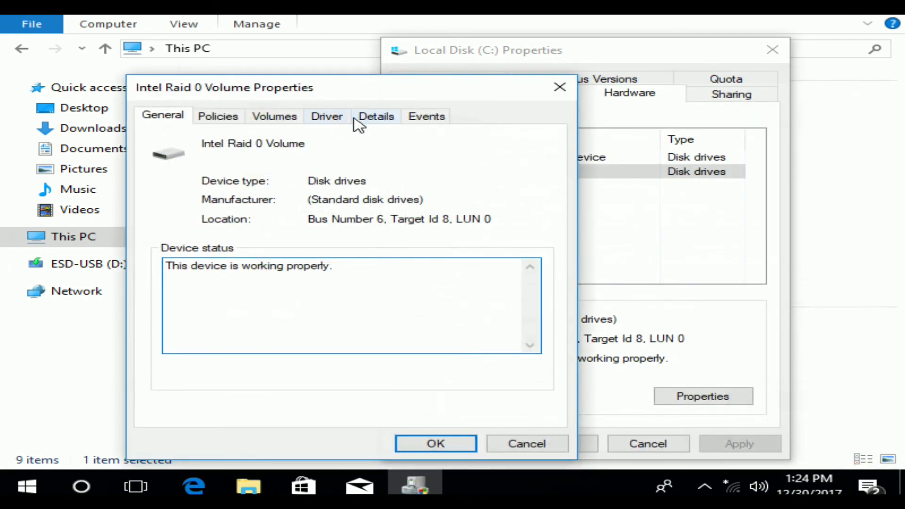
Populate the Volumes information showing Basic GPT Disk 0 (915721 MB) holding C:
click(375, 116)
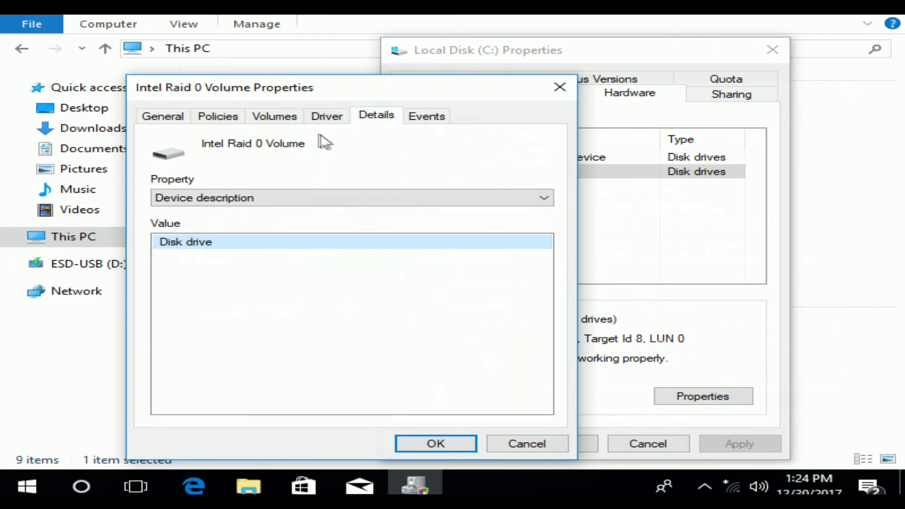
click(274, 115)
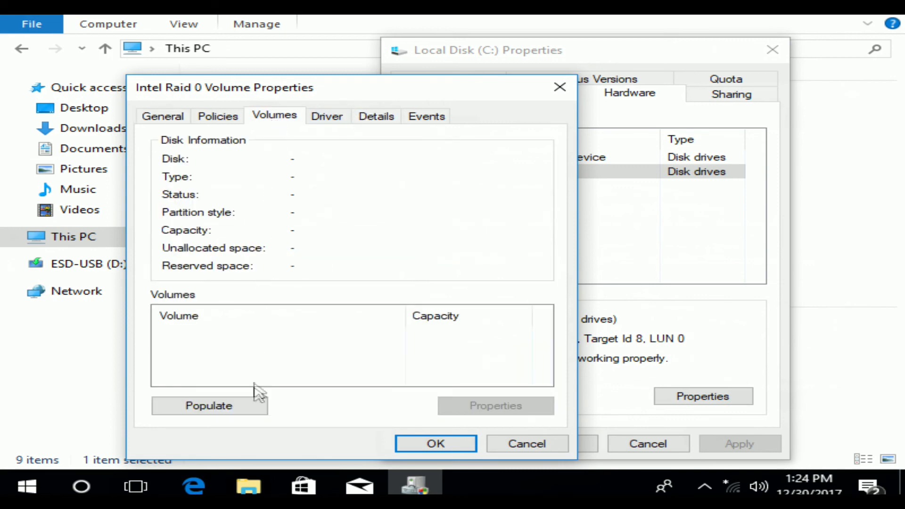
click(209, 406)
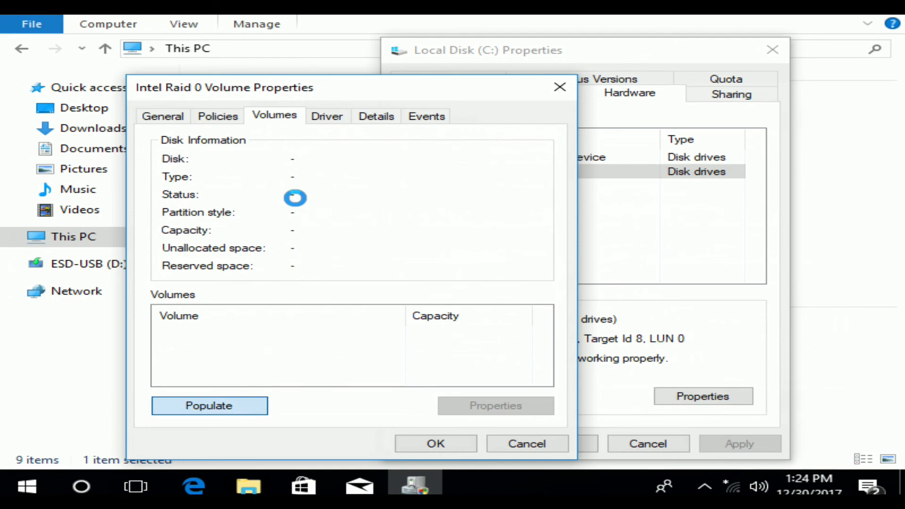
click(209, 405)
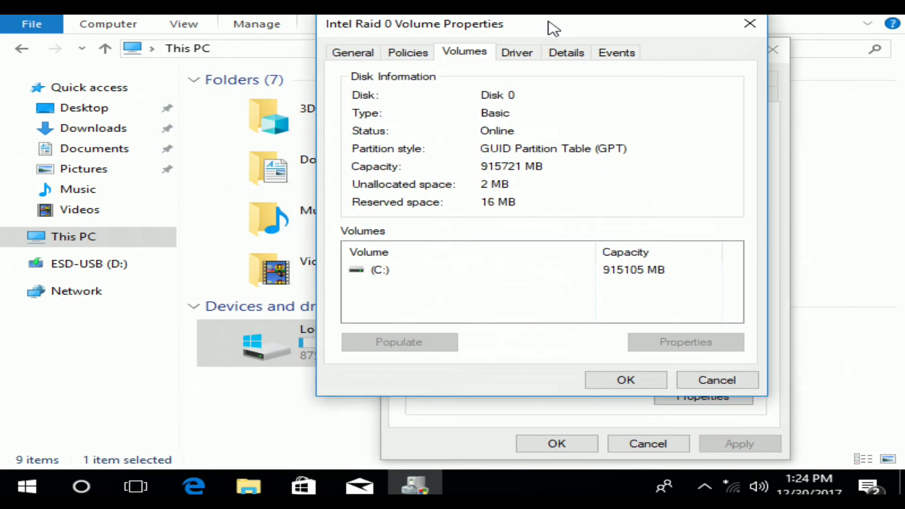
mouse_move(584, 174)
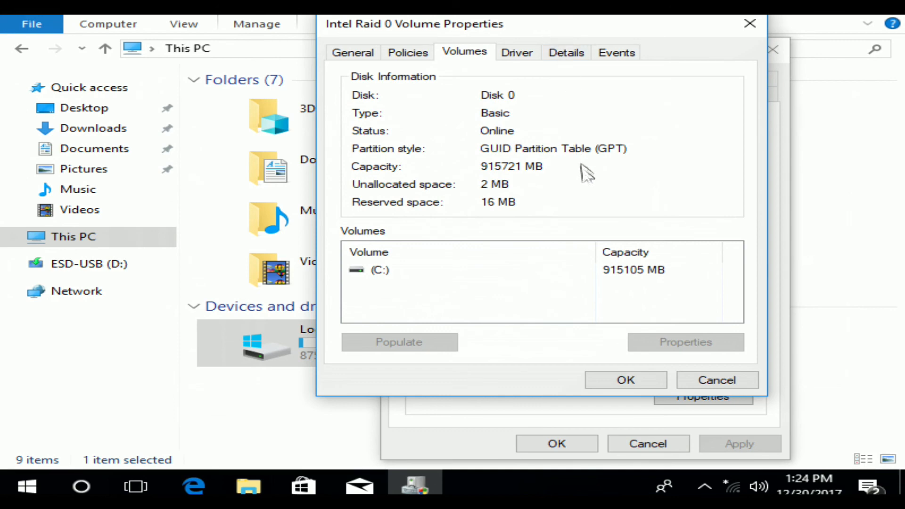
mouse_move(534, 240)
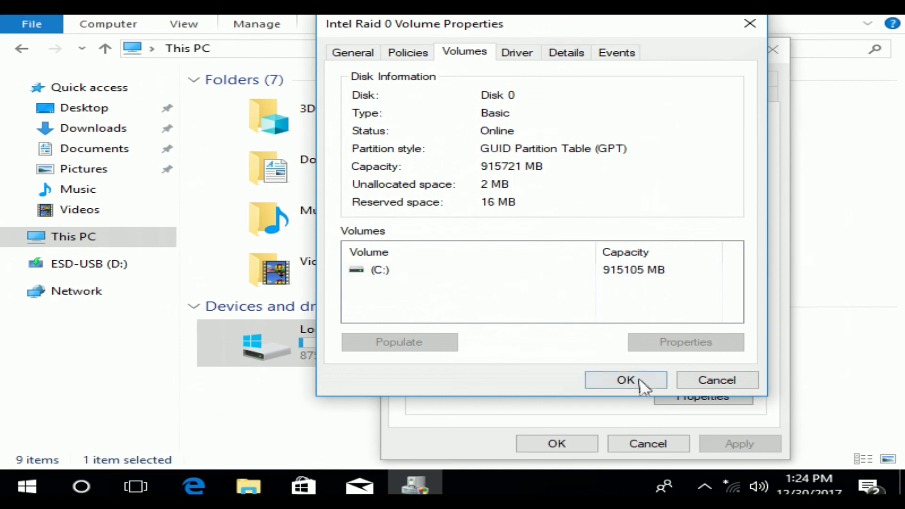
click(625, 380)
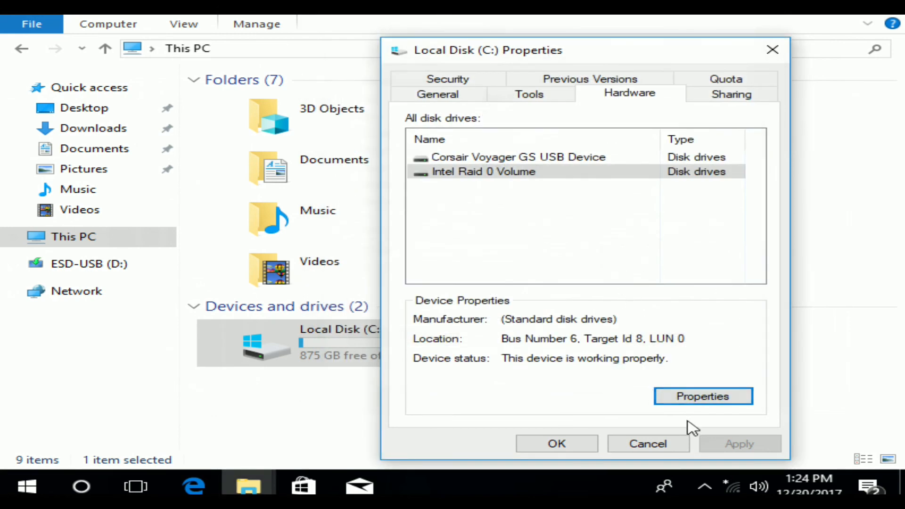
Review the volume information again, then browse to the USB drive's SuperMicroGuide folder
click(702, 395)
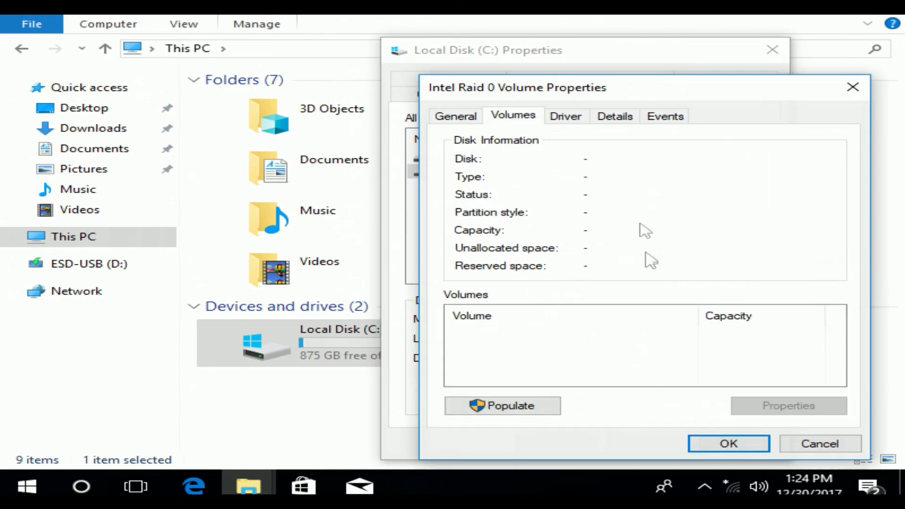
click(502, 405)
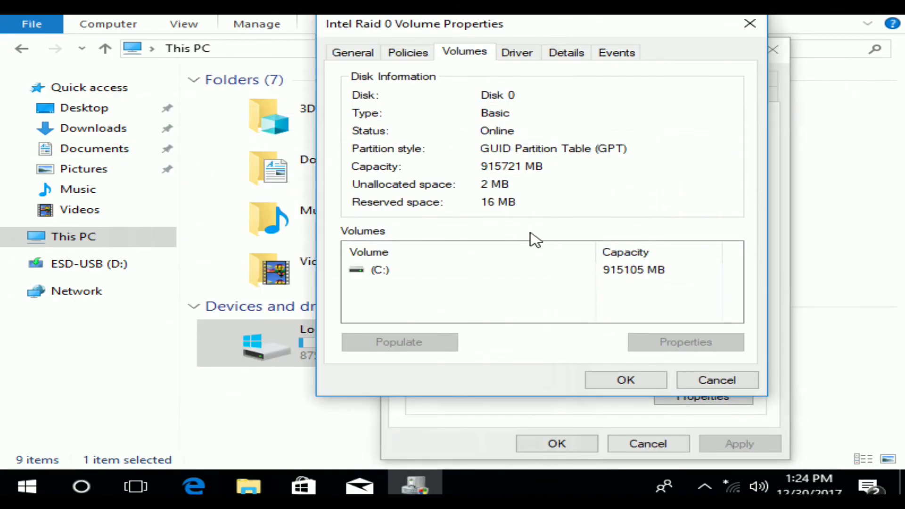
click(716, 380)
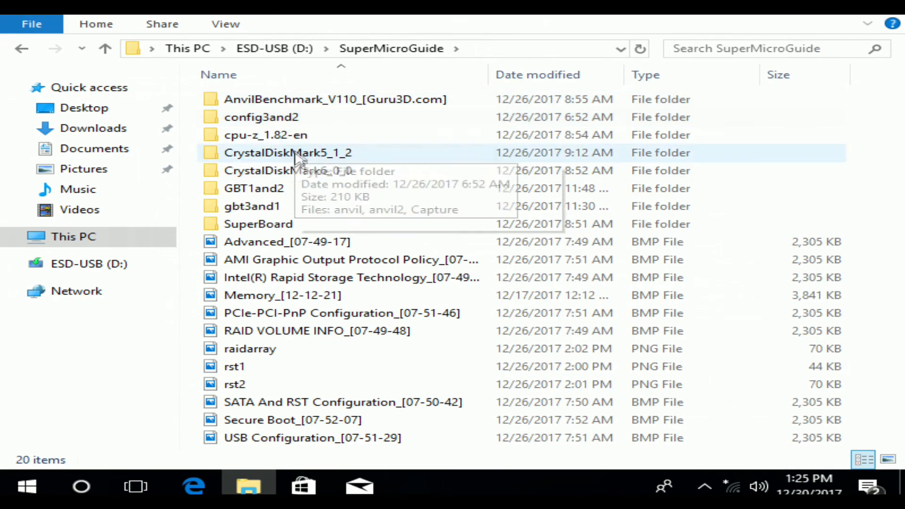